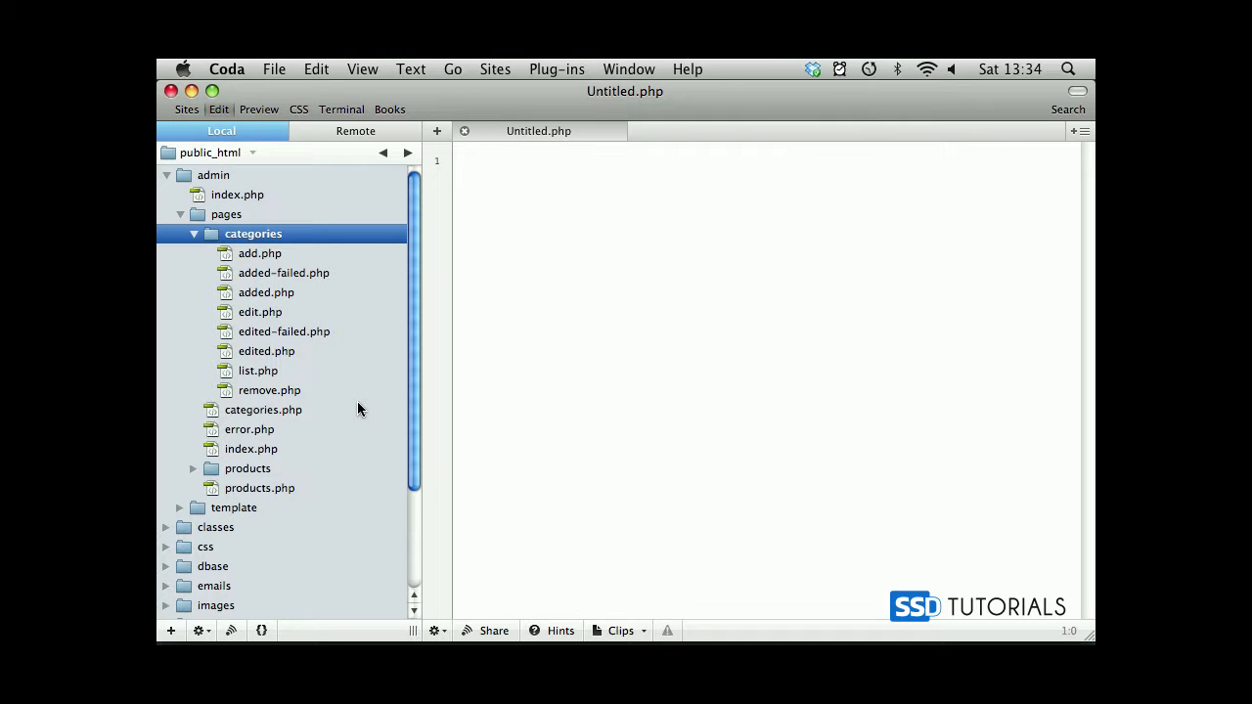
pyautogui.moveTo(257, 256)
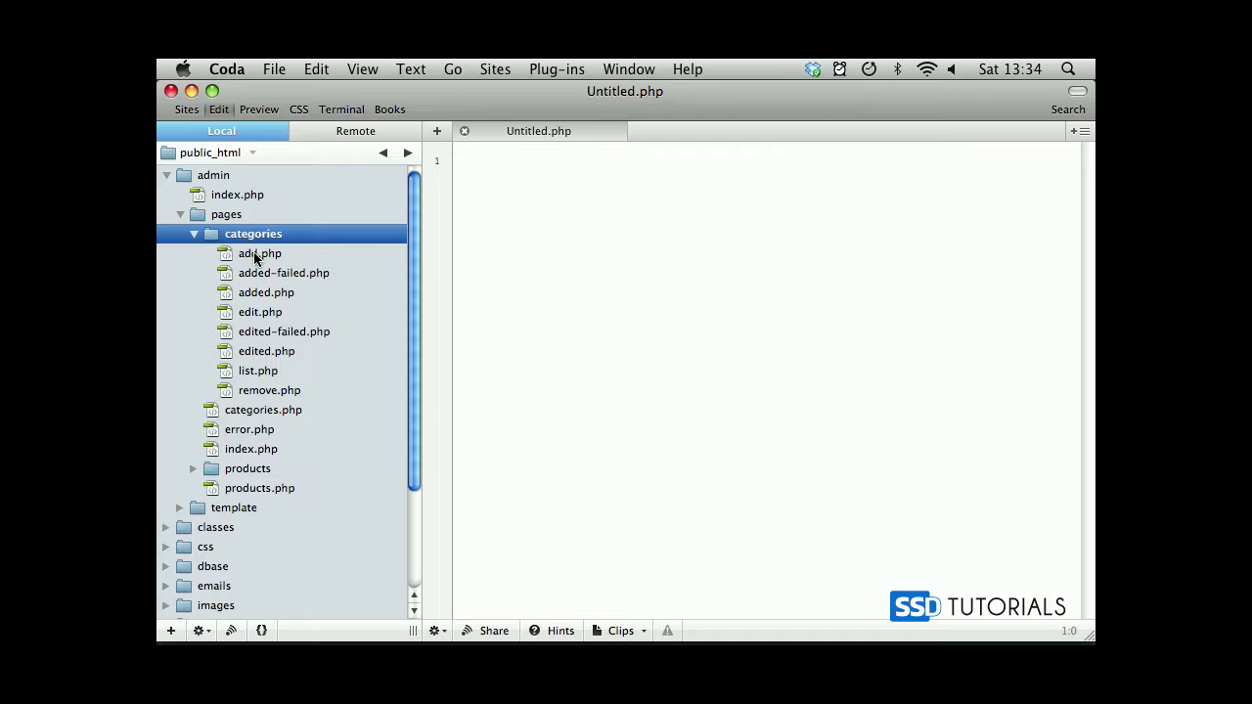
# - Open add.php from the admin categories pages folder in the Local sidebar
pyautogui.doubleClick(260, 253)
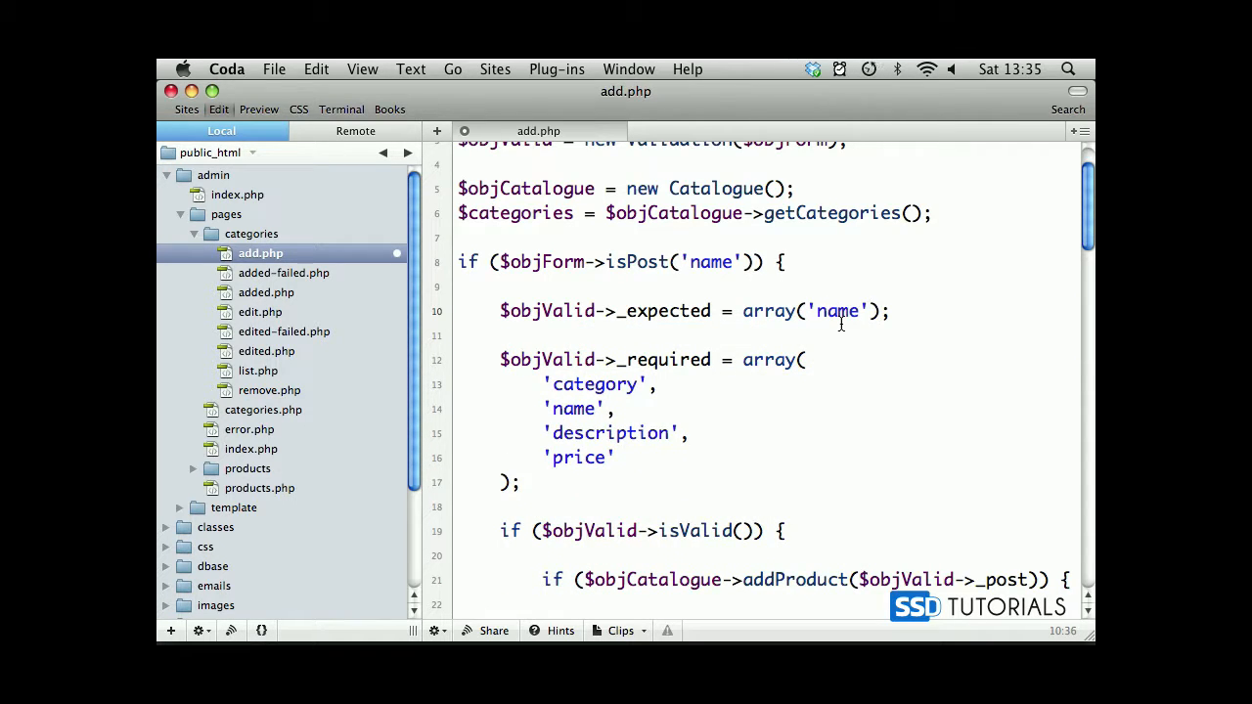
# - Trim the required array to 'name' and move $objCatalogue = new Catalogue(); inside the isPost('name') block
pyautogui.doubleClick(836, 311)
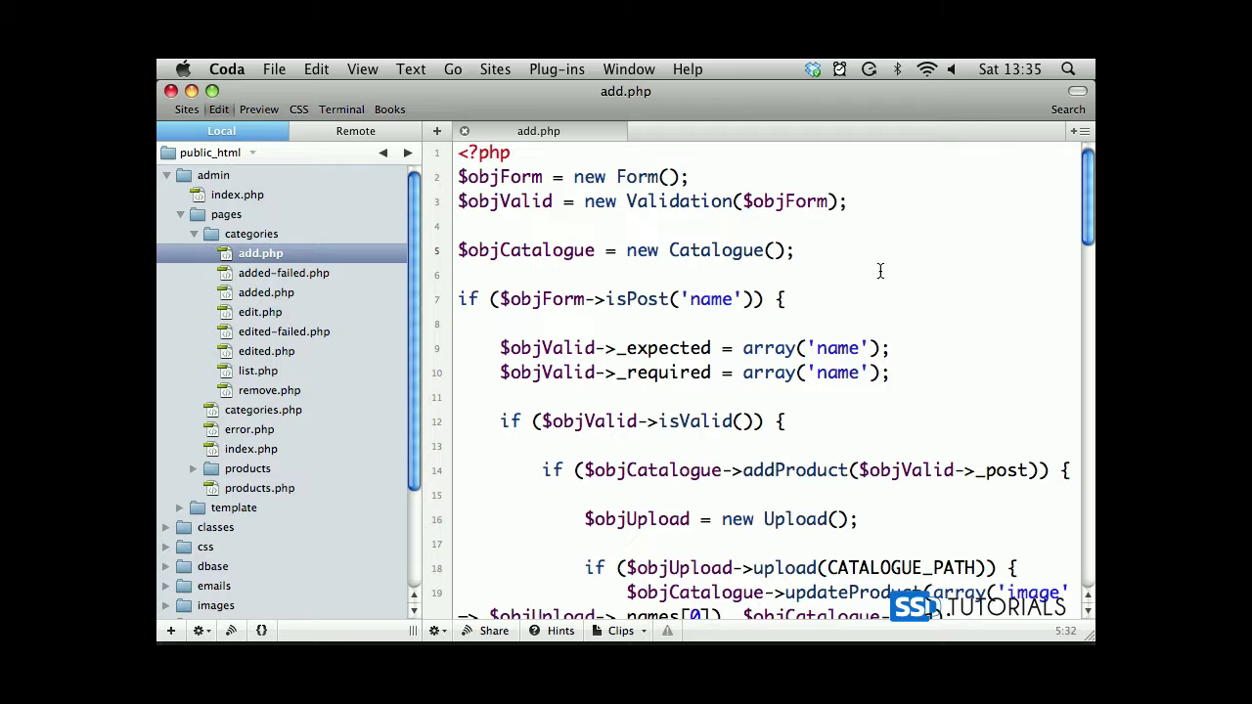
pyautogui.doubleClick(526, 250)
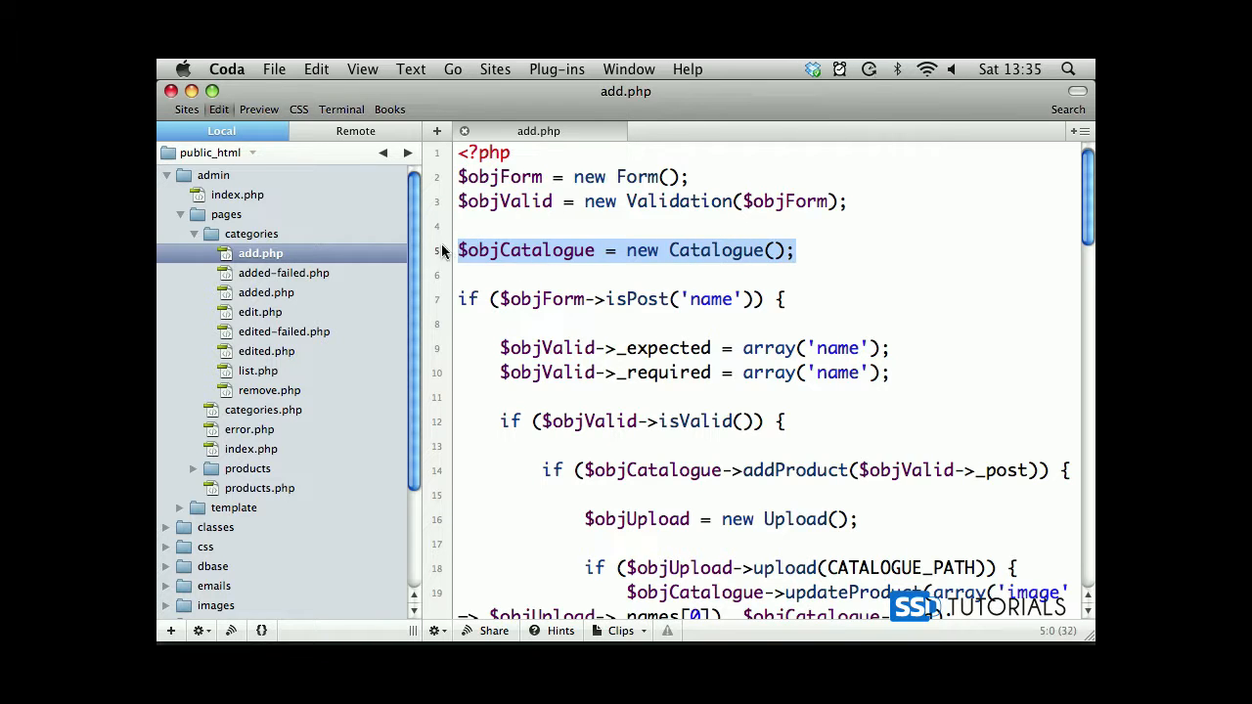
pyautogui.press('Delete')
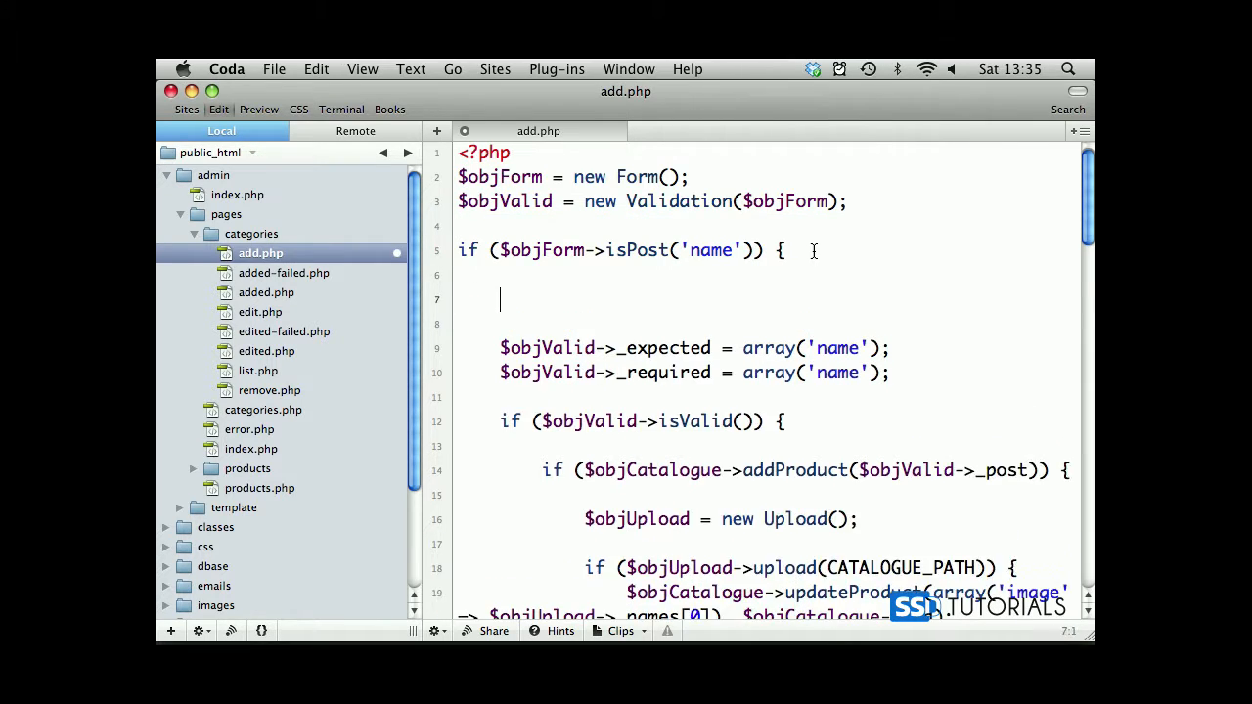
pyautogui.write('$objCatalogue = new Catalogue();')
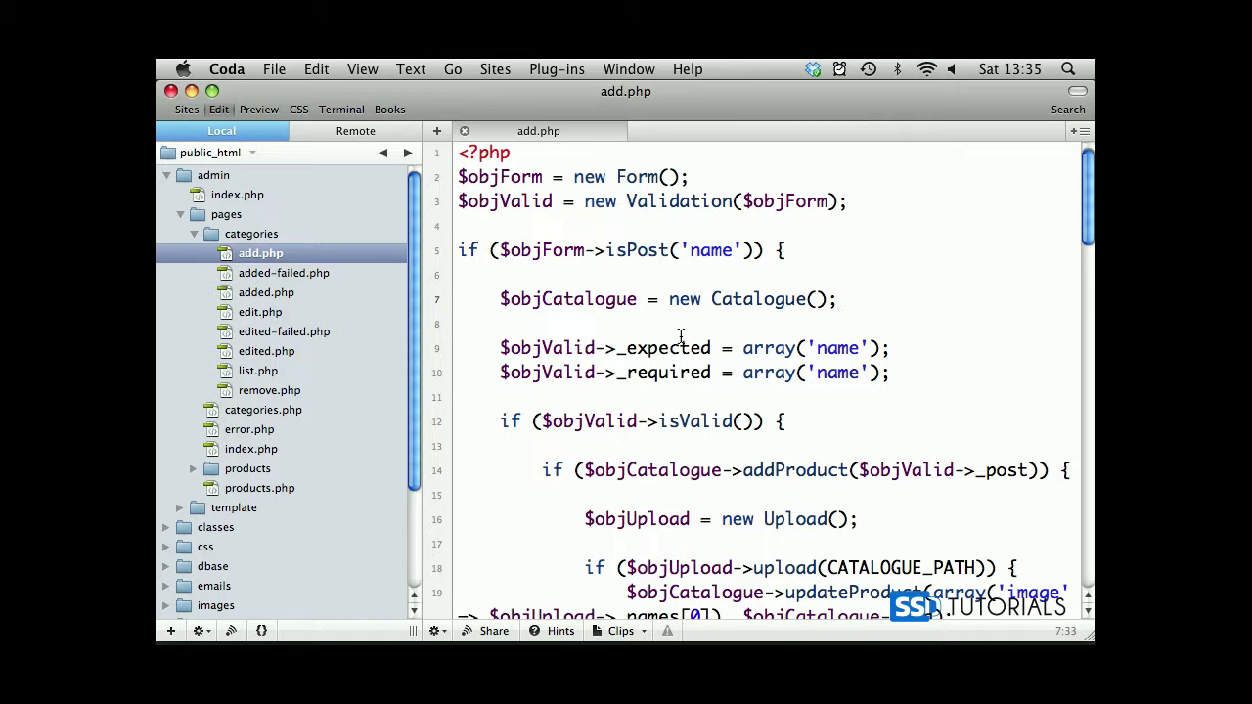
pyautogui.scroll(-3)
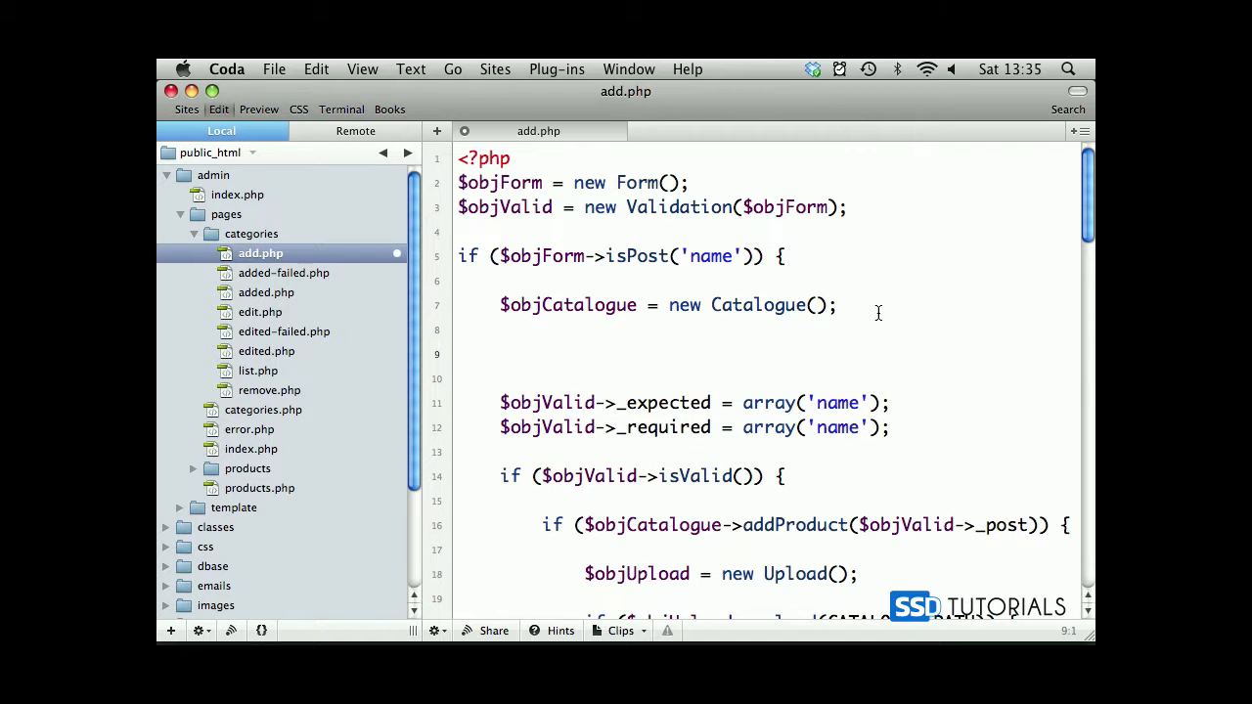
# - Store the posted name in $name and add an if ($objCatalogue->duplicateCategory($name)) check
pyautogui.write('if ()')
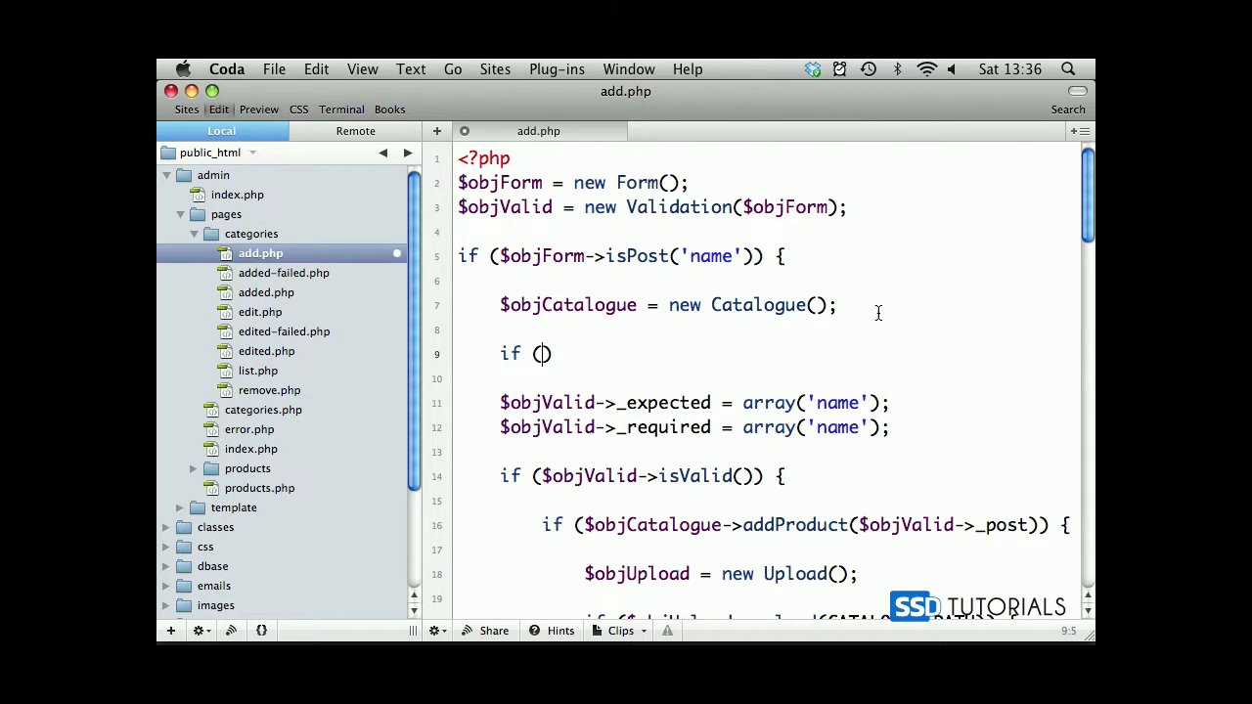
pyautogui.write('$objCatalogue')
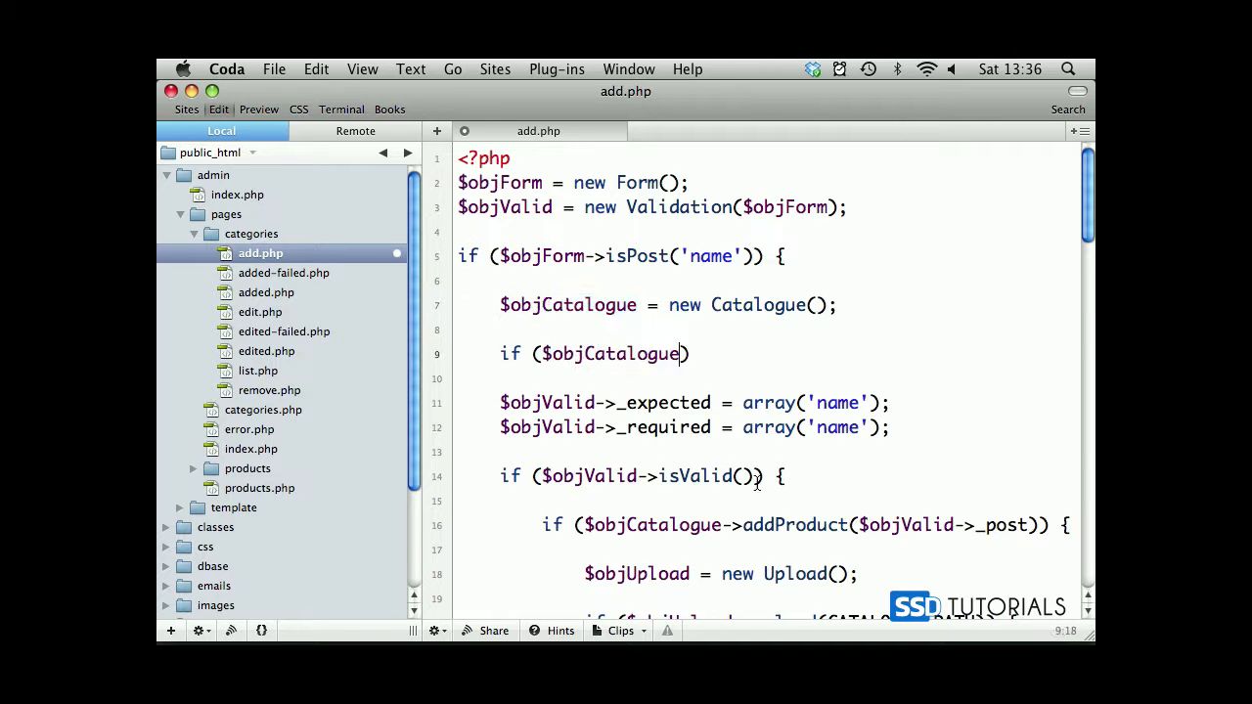
pyautogui.write('->duplicate(')
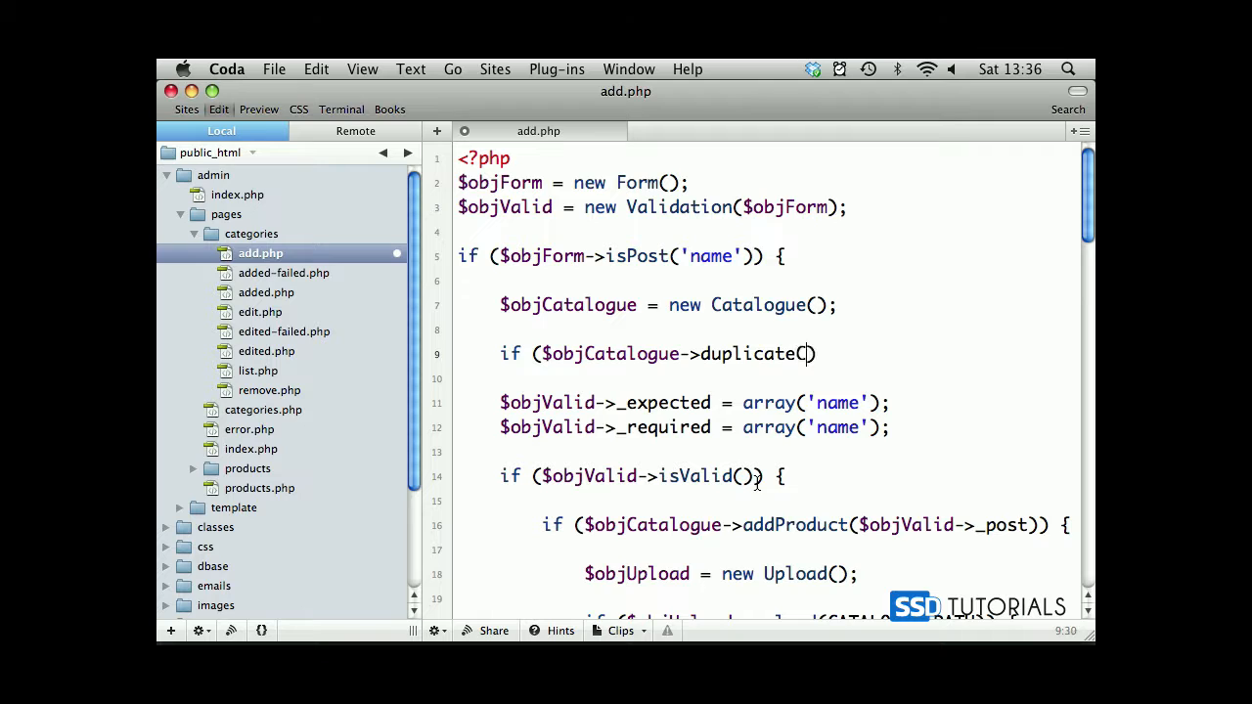
pyautogui.write('Catego')
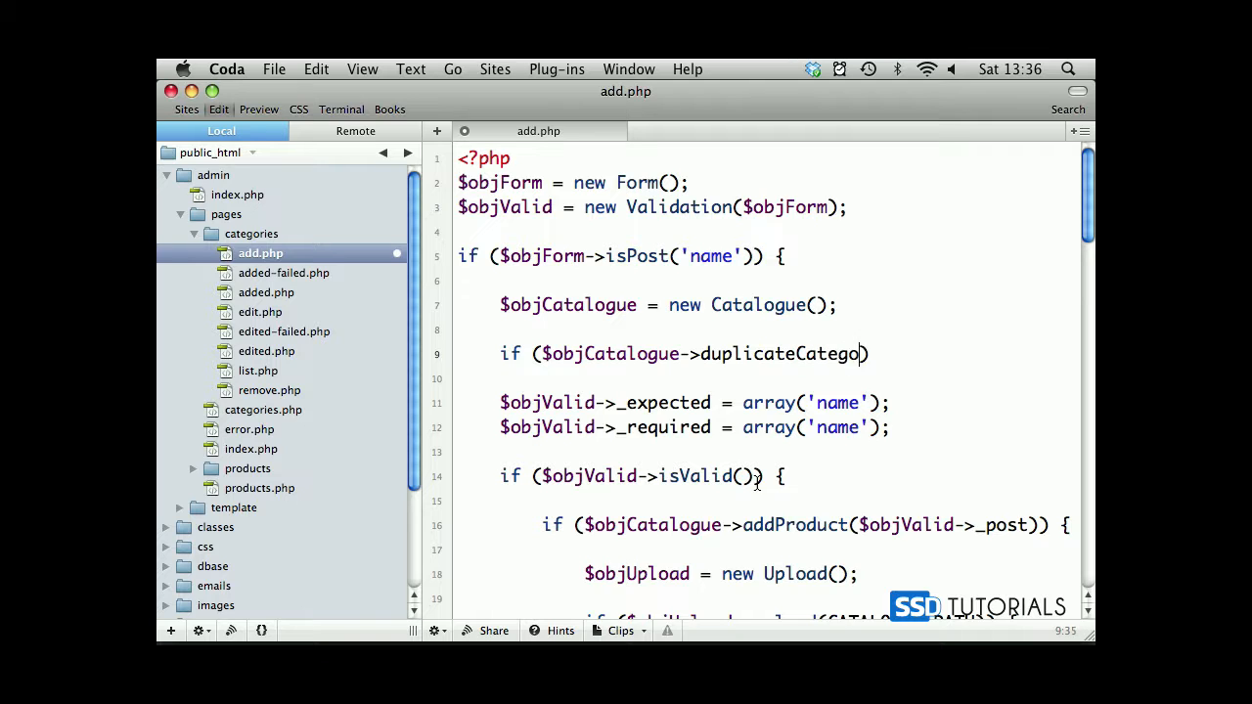
pyautogui.write('ry()')
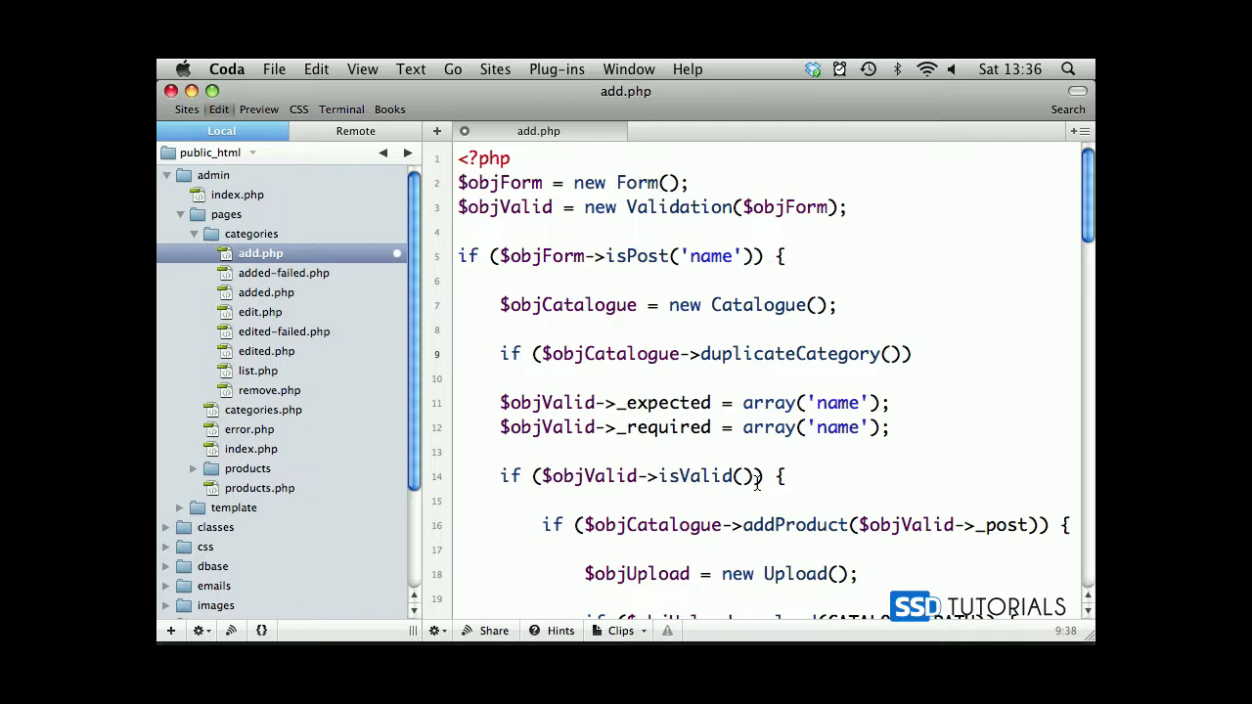
pyautogui.write('$objForm->getPost')
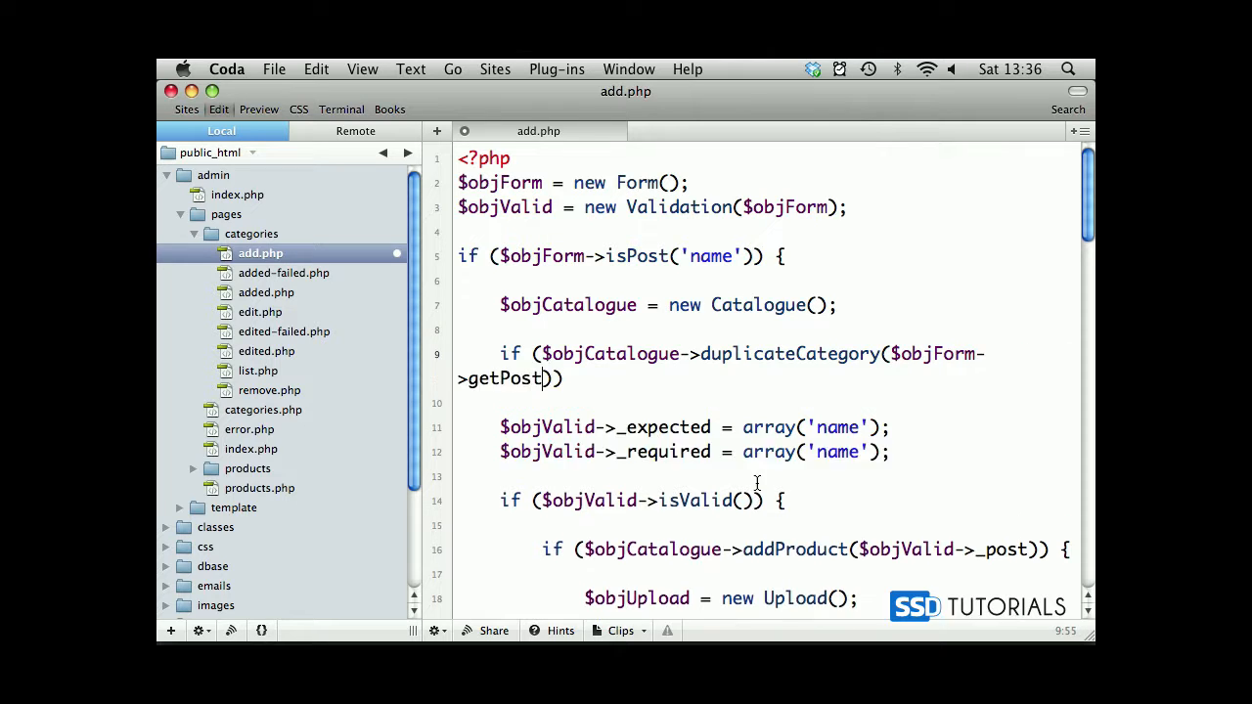
pyautogui.write("'name'")
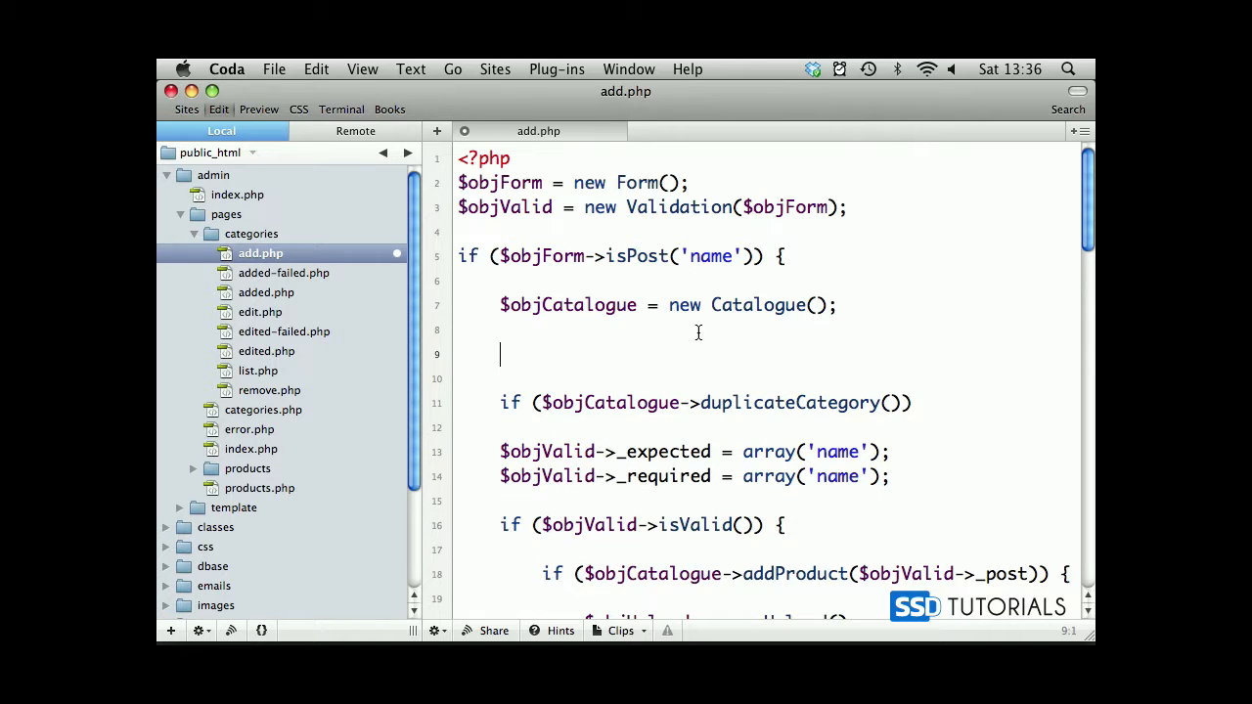
pyautogui.write("$name = $objForm->getPost('name');")
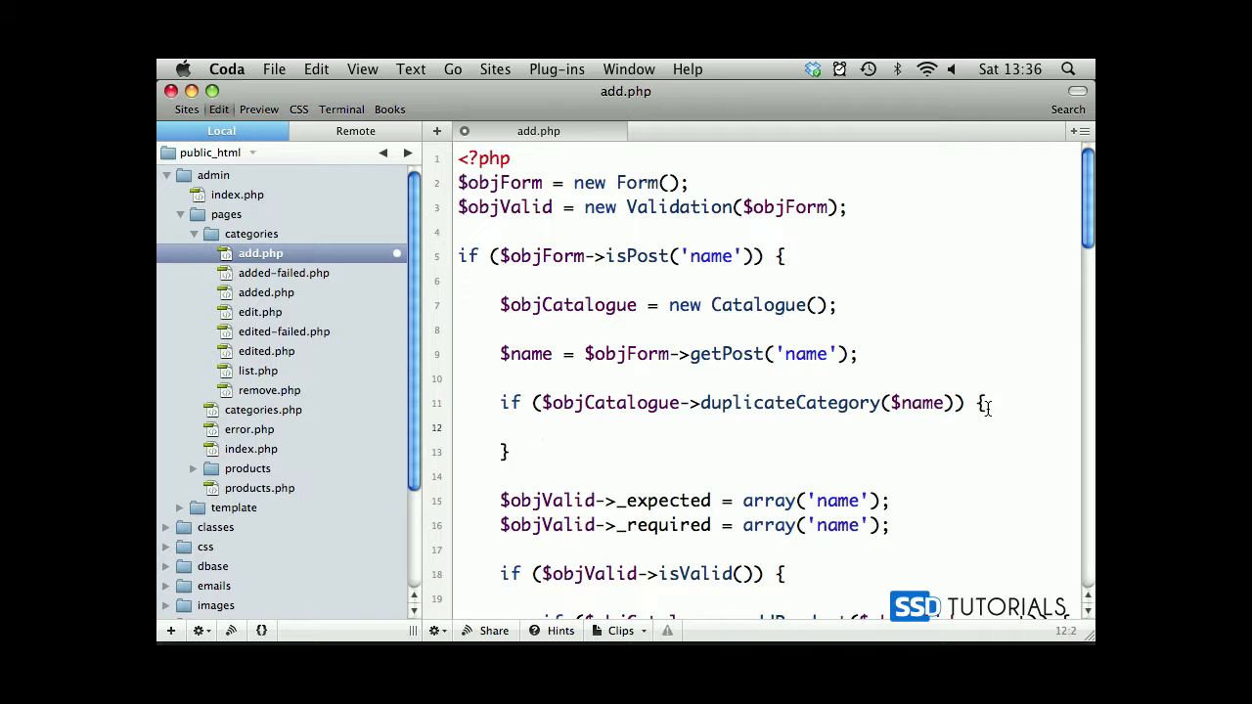
# - Inside the duplicate check, record $objValid->add2Errors('name_duplicate')
pyautogui.write('$objVA')
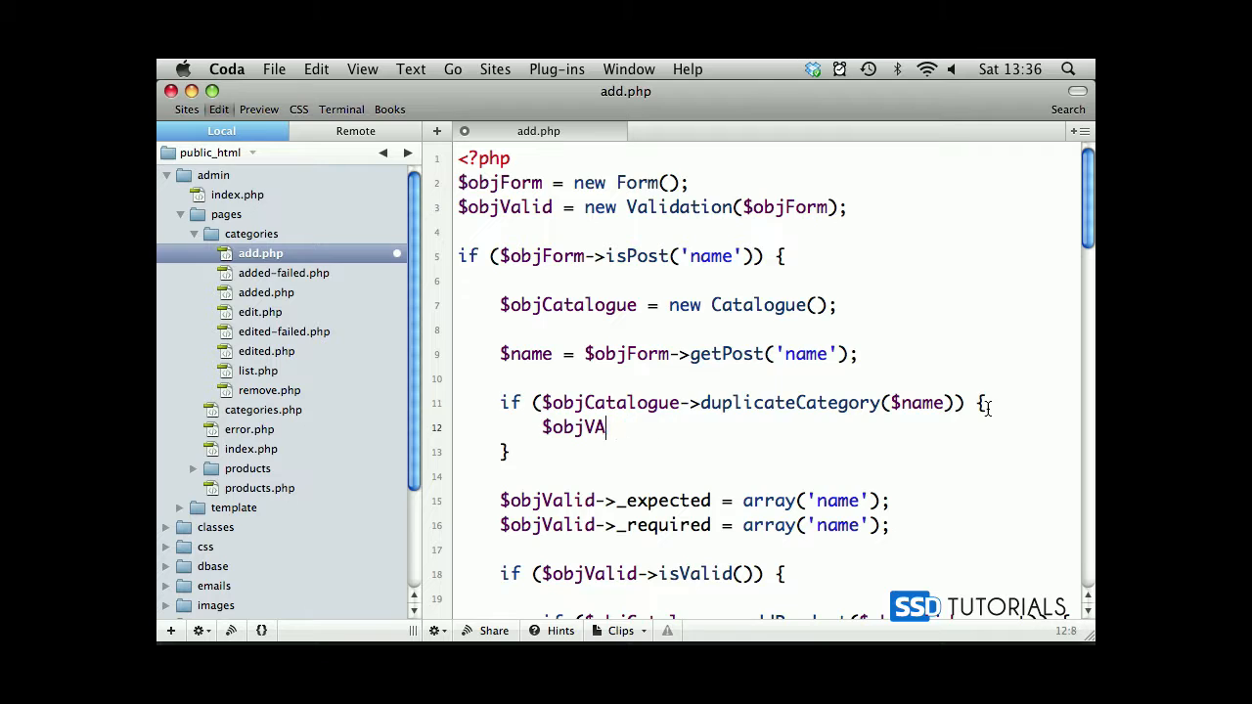
pyautogui.write('lid->a')
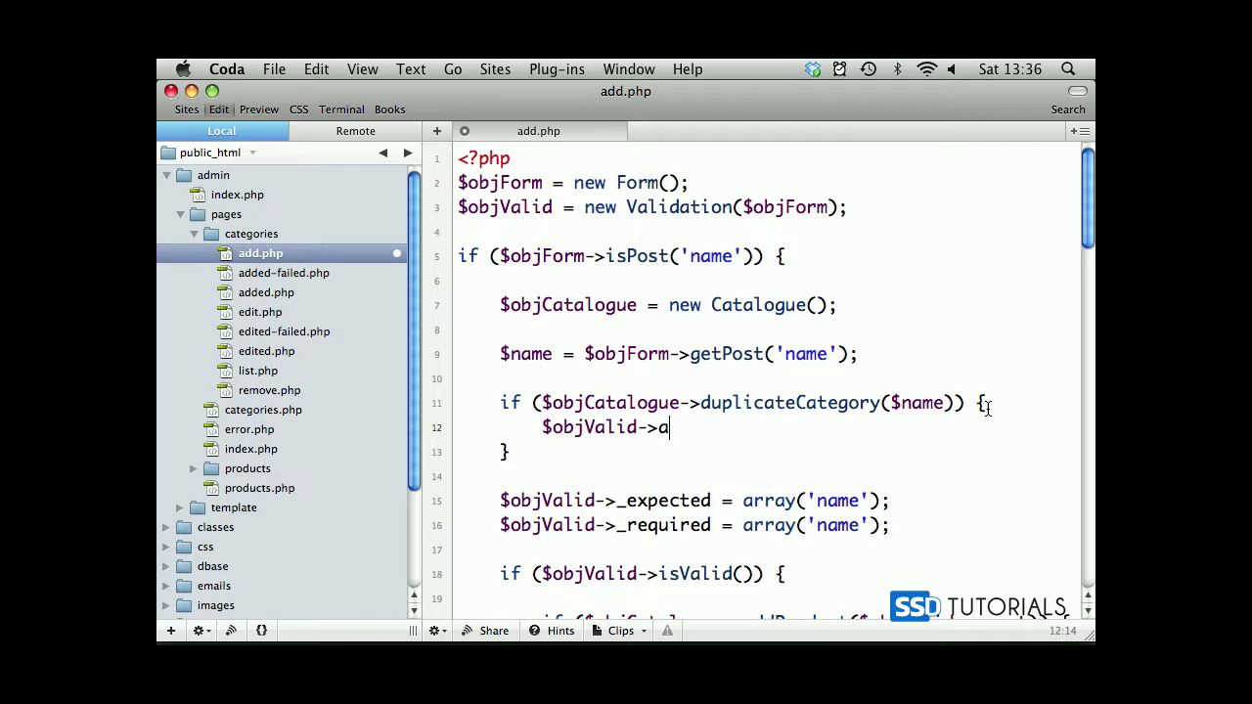
pyautogui.write('dd2Errors')
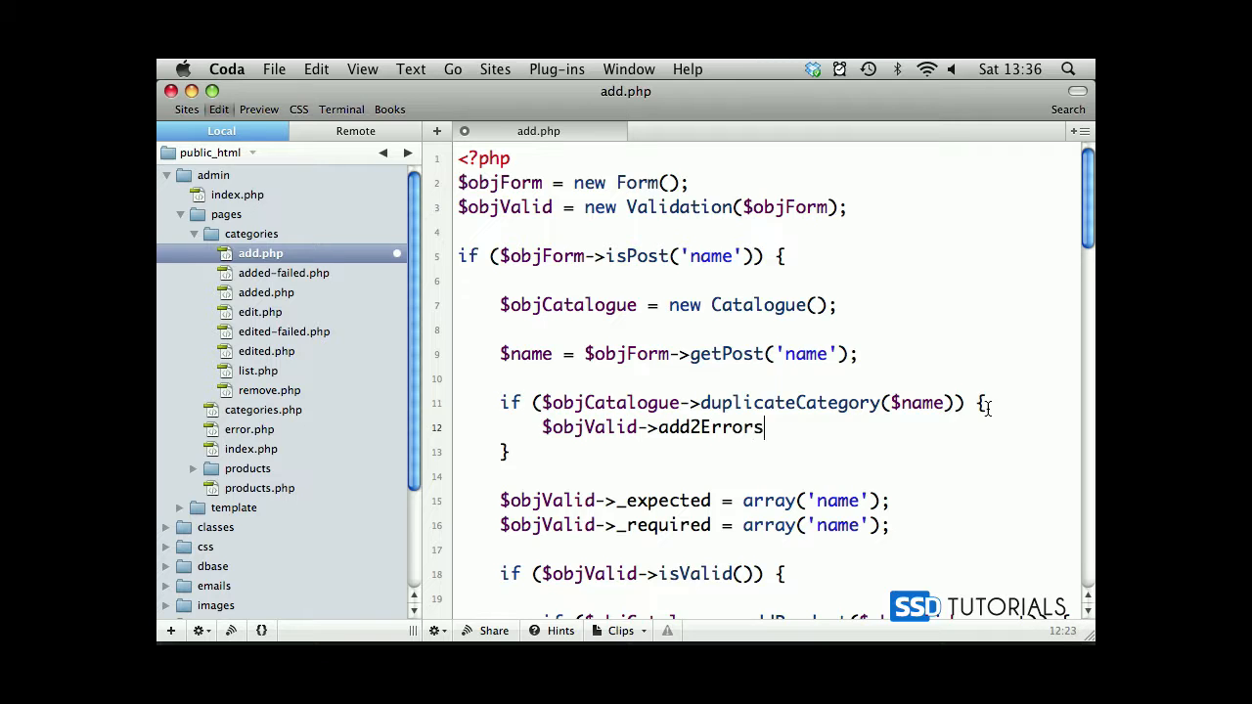
pyautogui.write("('name_dup")
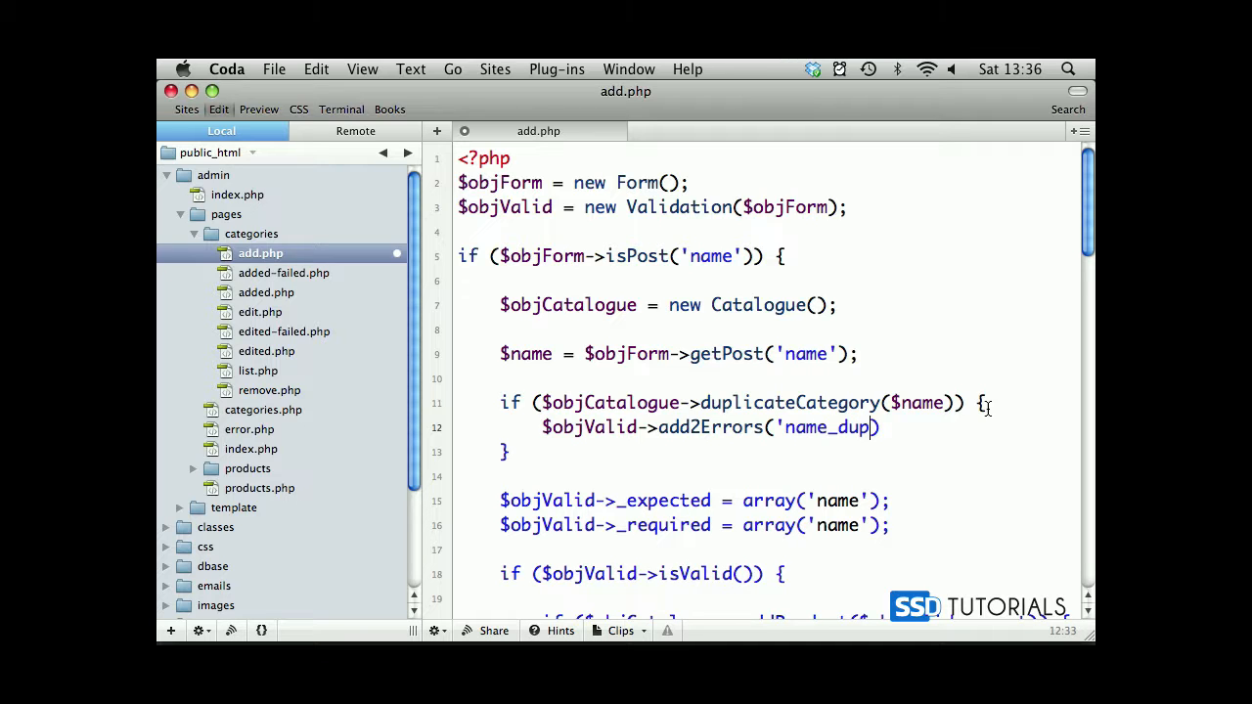
pyautogui.write('licate')
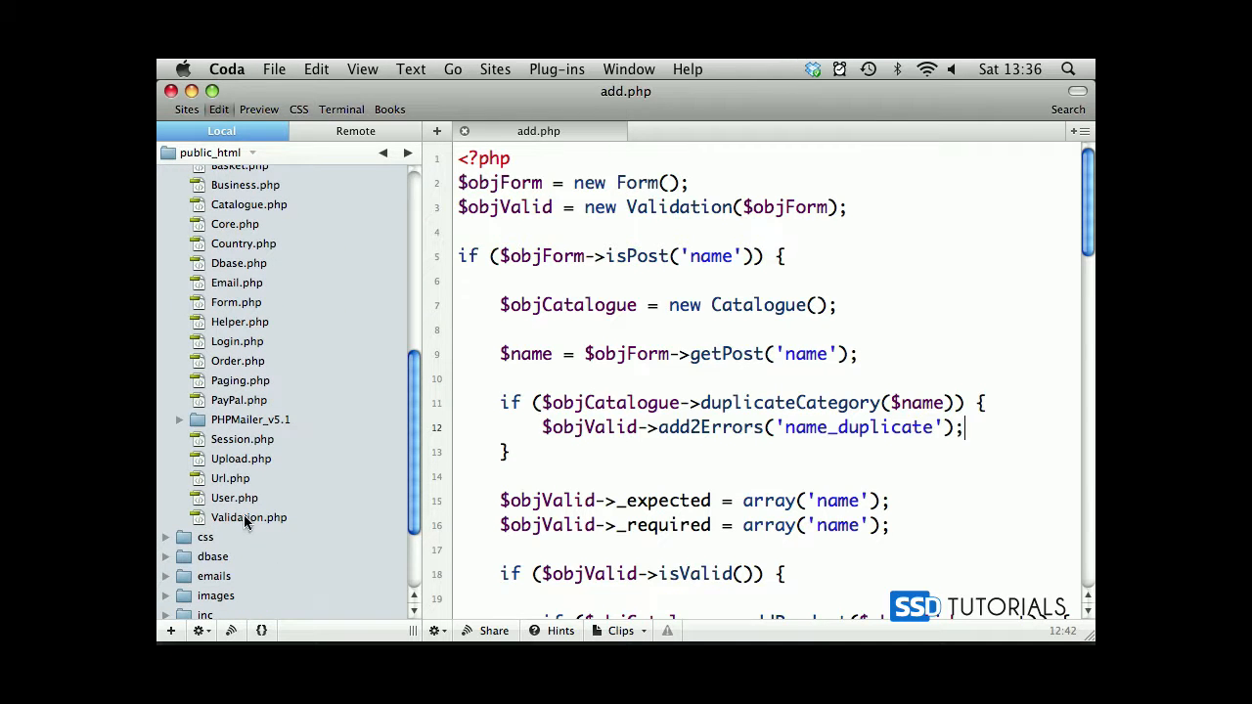
# - Add "name_duplicate" => "This name is already taken" to Validation.php's messages, then close it
pyautogui.doubleClick(249, 516)
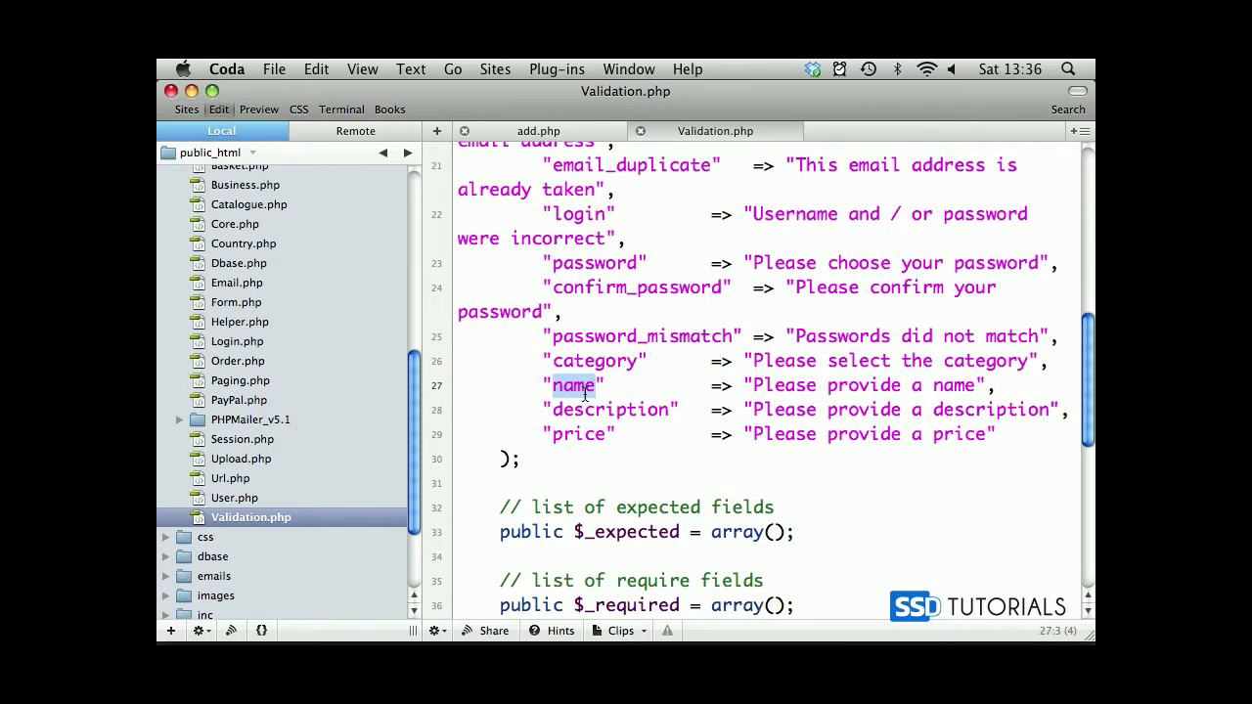
pyautogui.click(1010, 433)
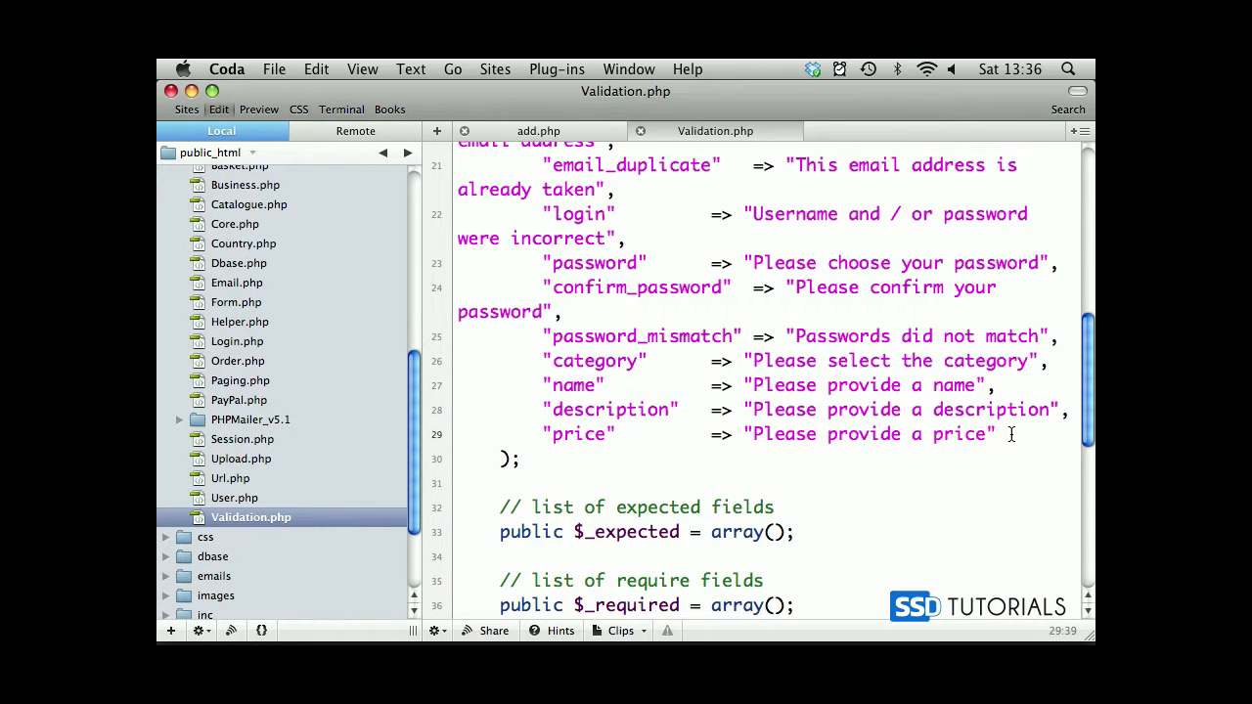
pyautogui.click(537, 130)
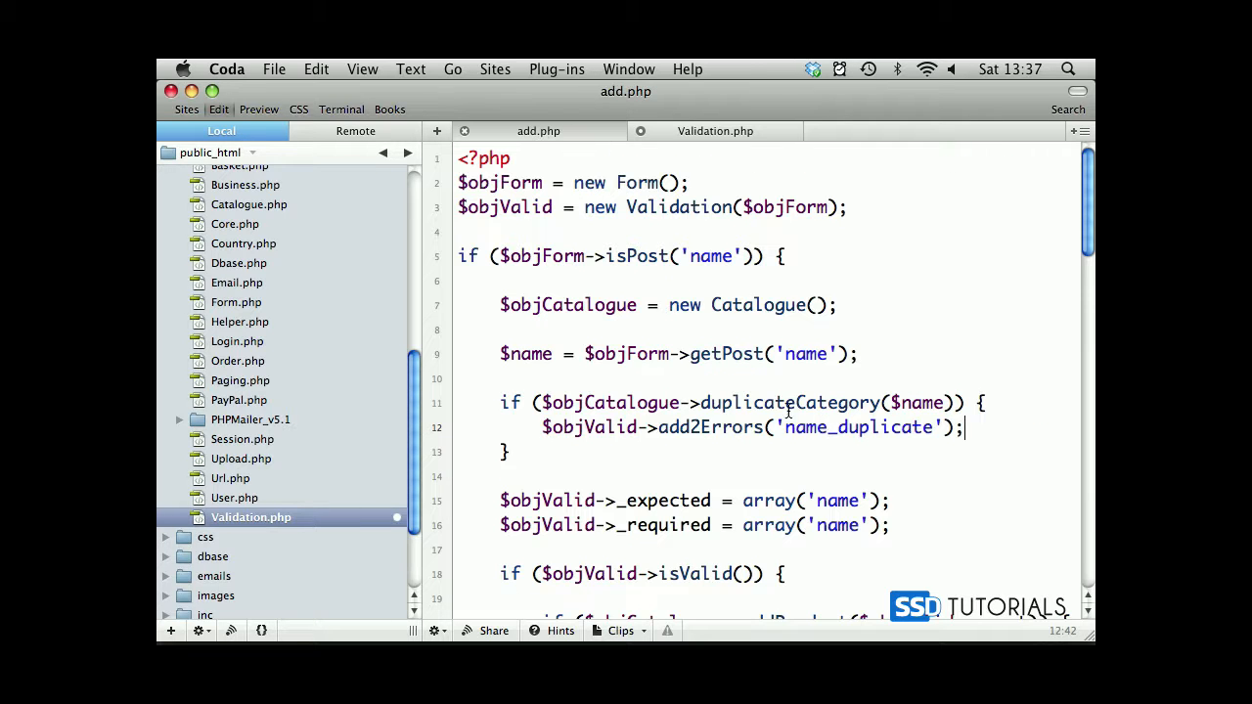
pyautogui.click(715, 130)
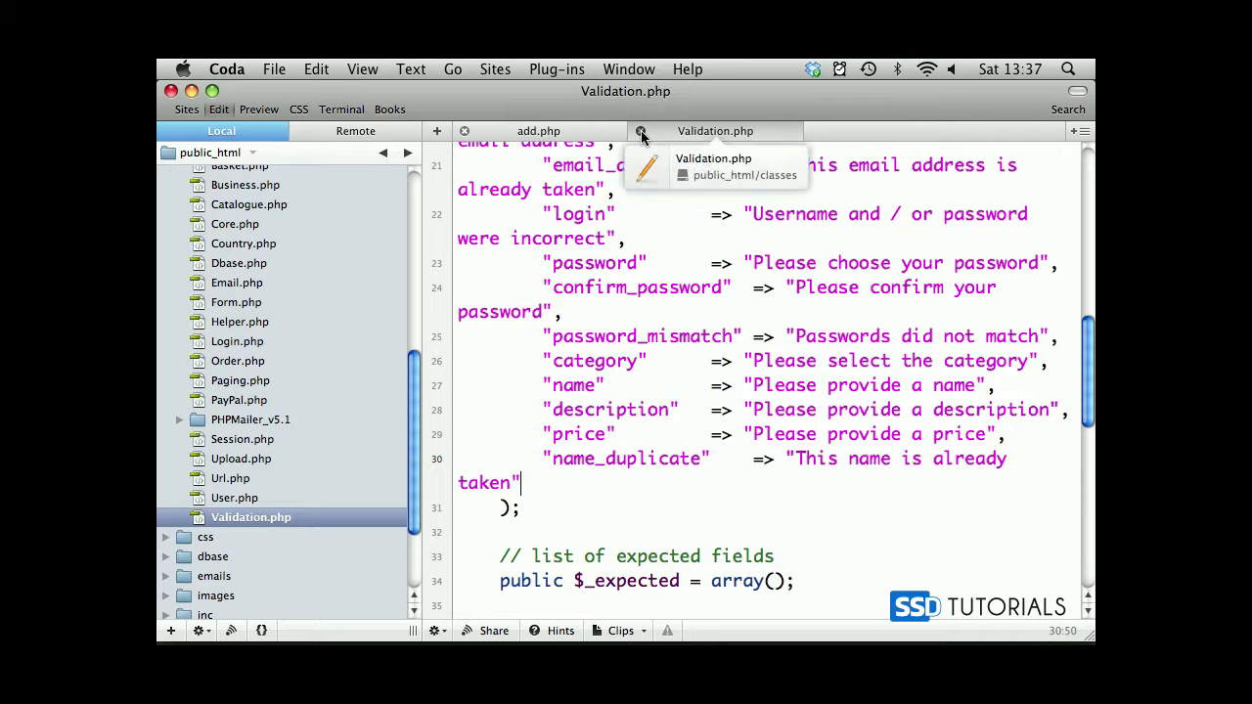
pyautogui.click(538, 130)
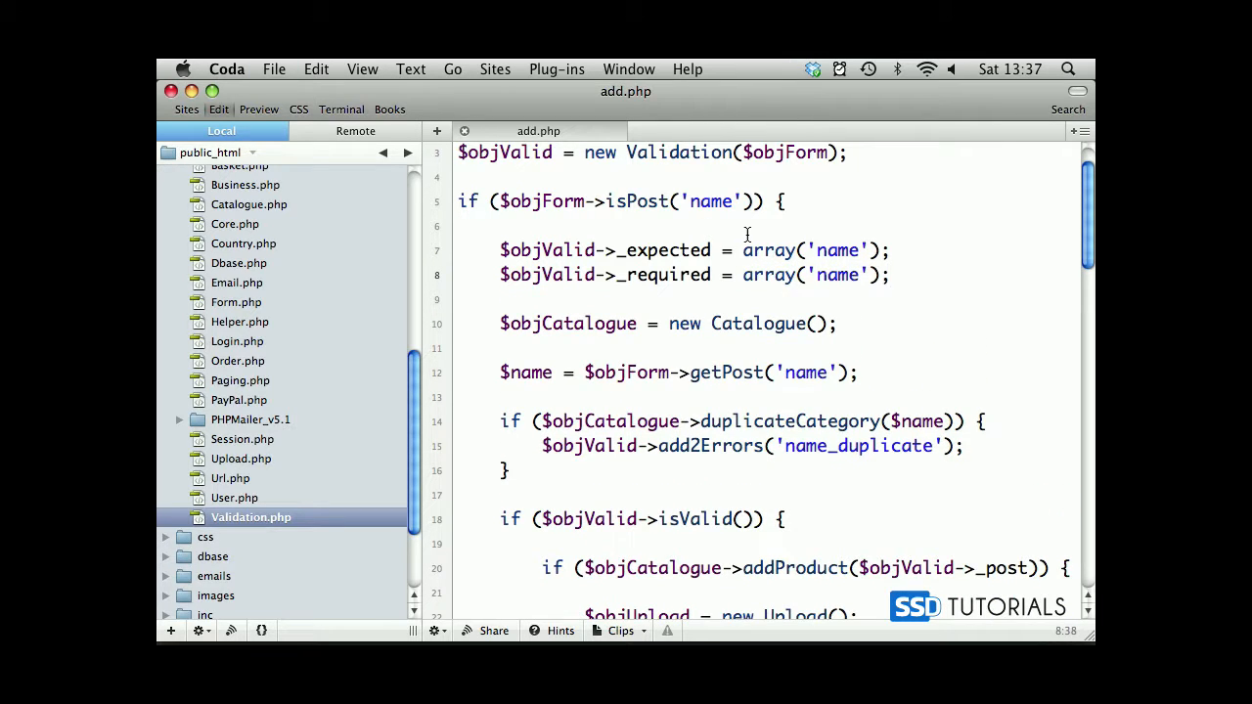
# - Rename the addProduct call to addCategory and pass $name instead of $objValid->_post
pyautogui.scroll(-3)
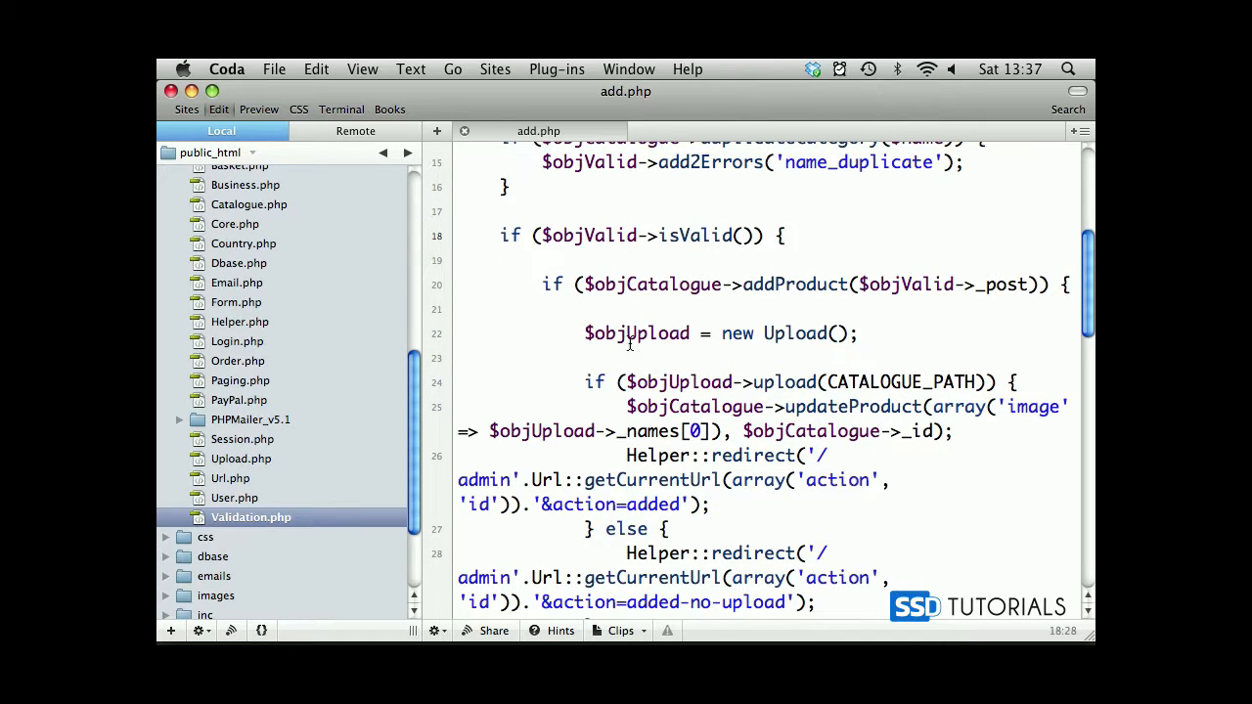
pyautogui.doubleClick(806, 284)
pyautogui.write('Category')
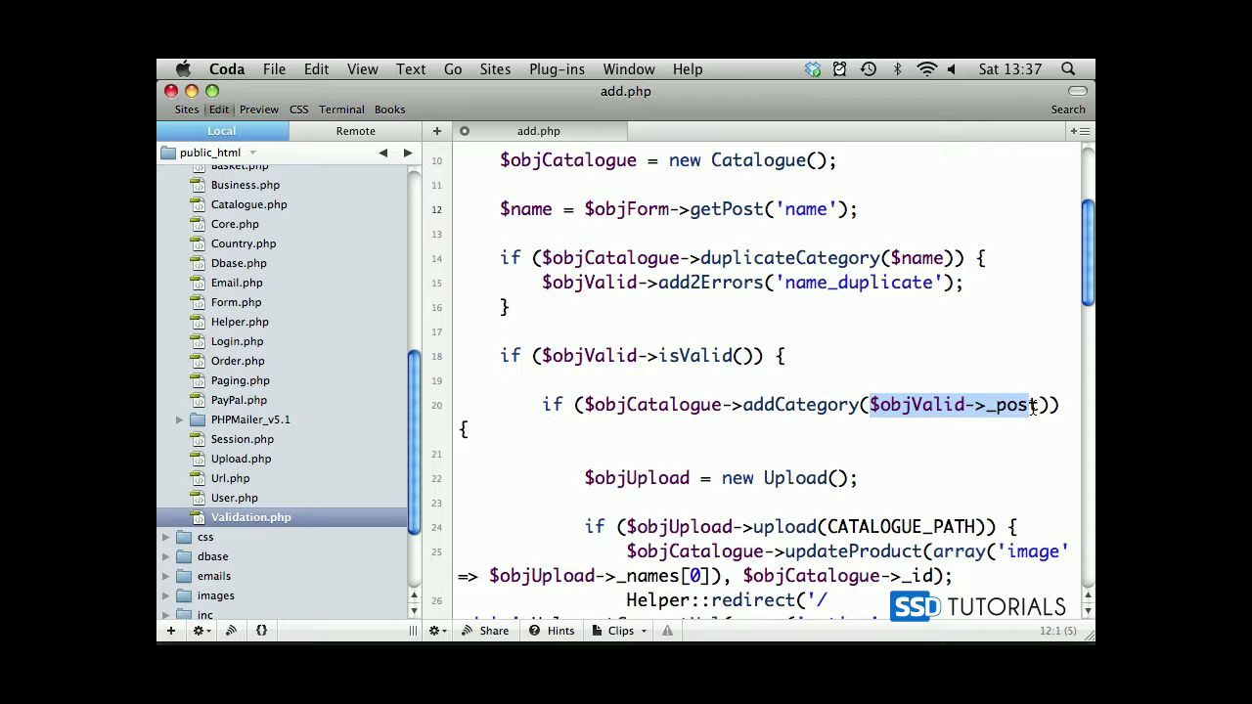
pyautogui.write('$name')
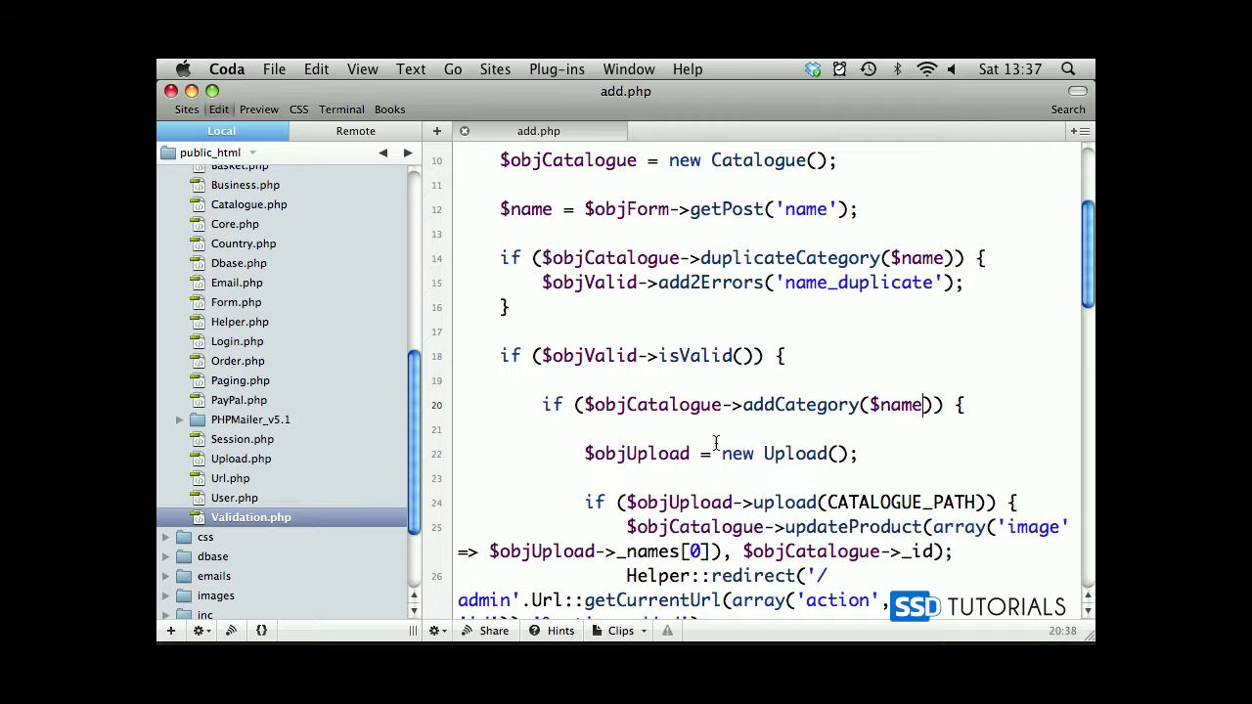
# - Remove the upload block and reuse Helper::redirect so success goes to action=added and failure to added-failed
pyautogui.scroll(-3)
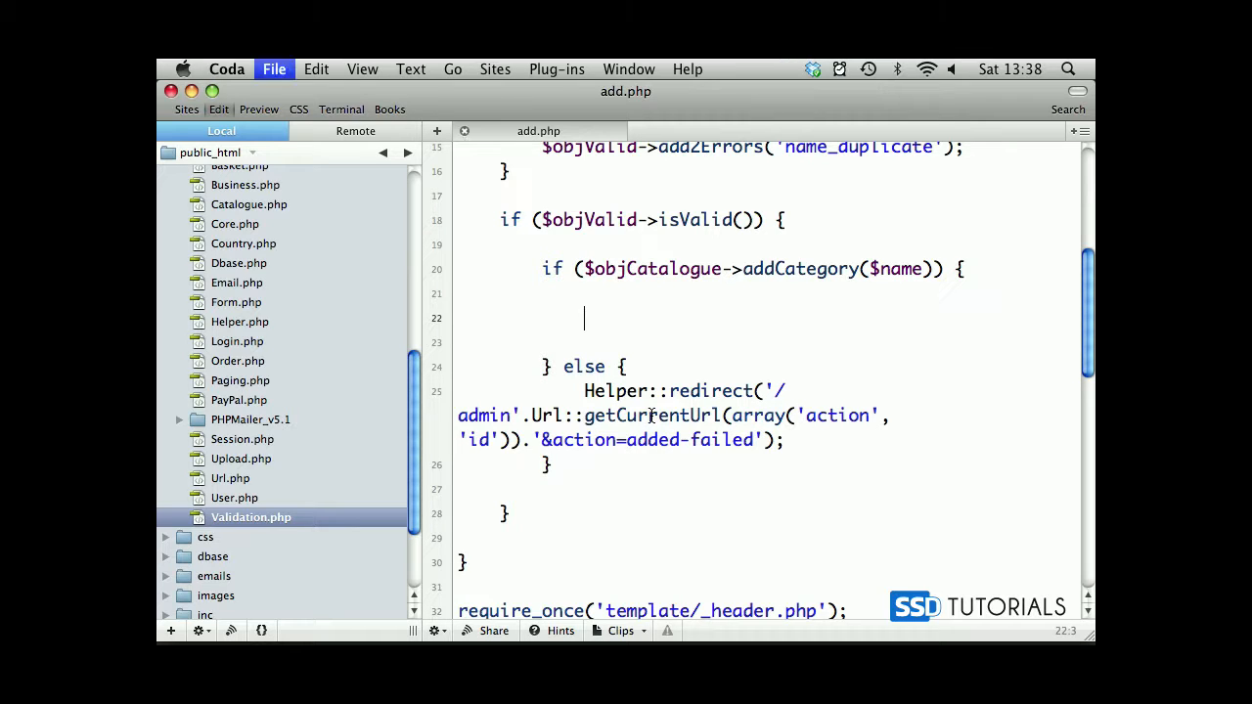
pyautogui.doubleClick(651, 415)
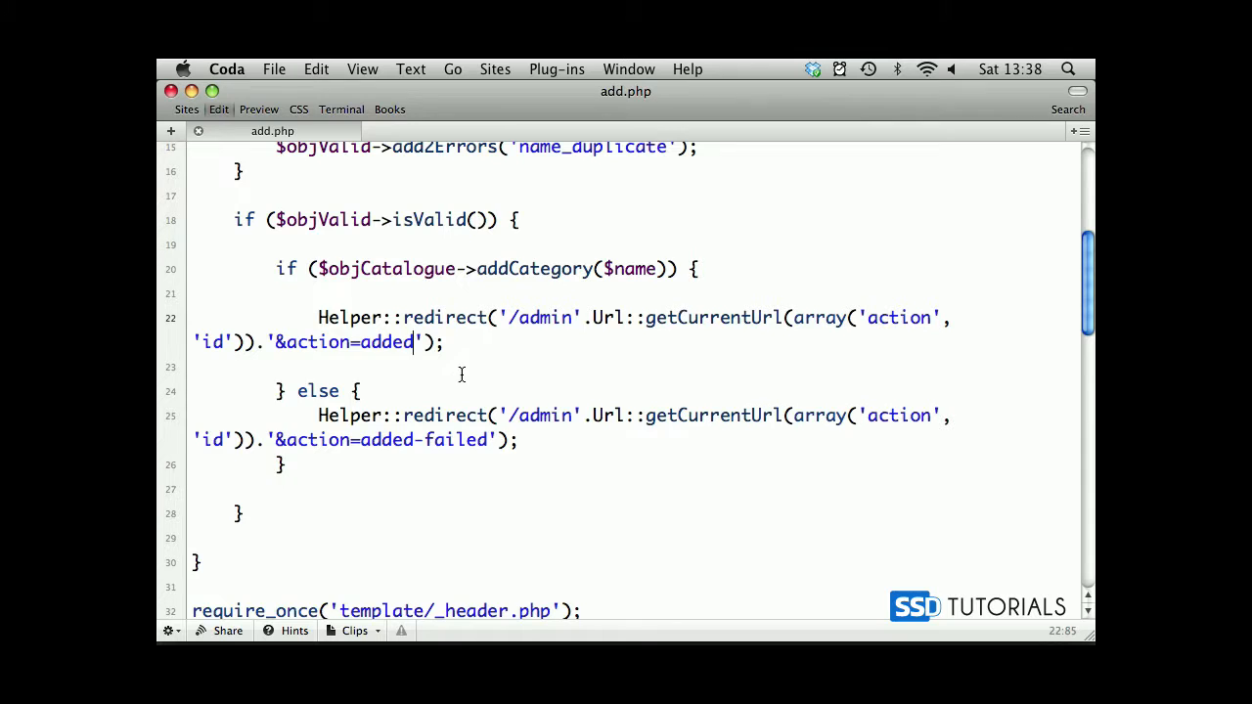
pyautogui.scroll(-3)
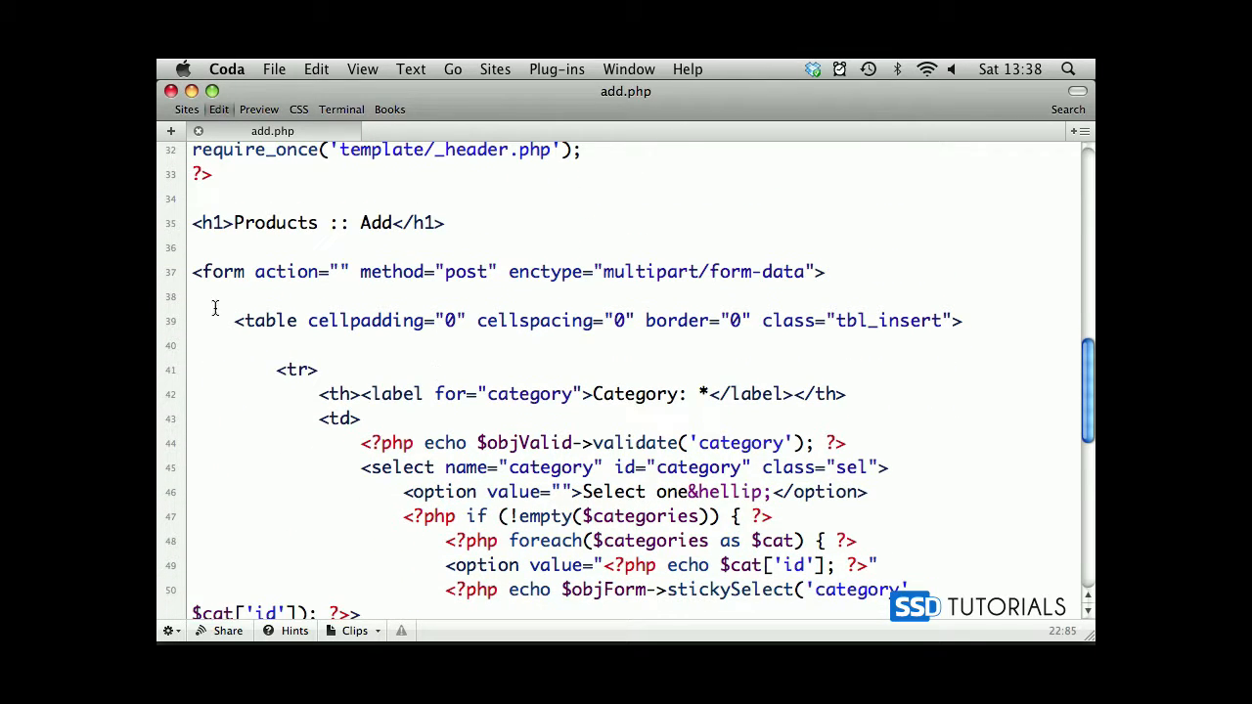
pyautogui.moveTo(518, 465)
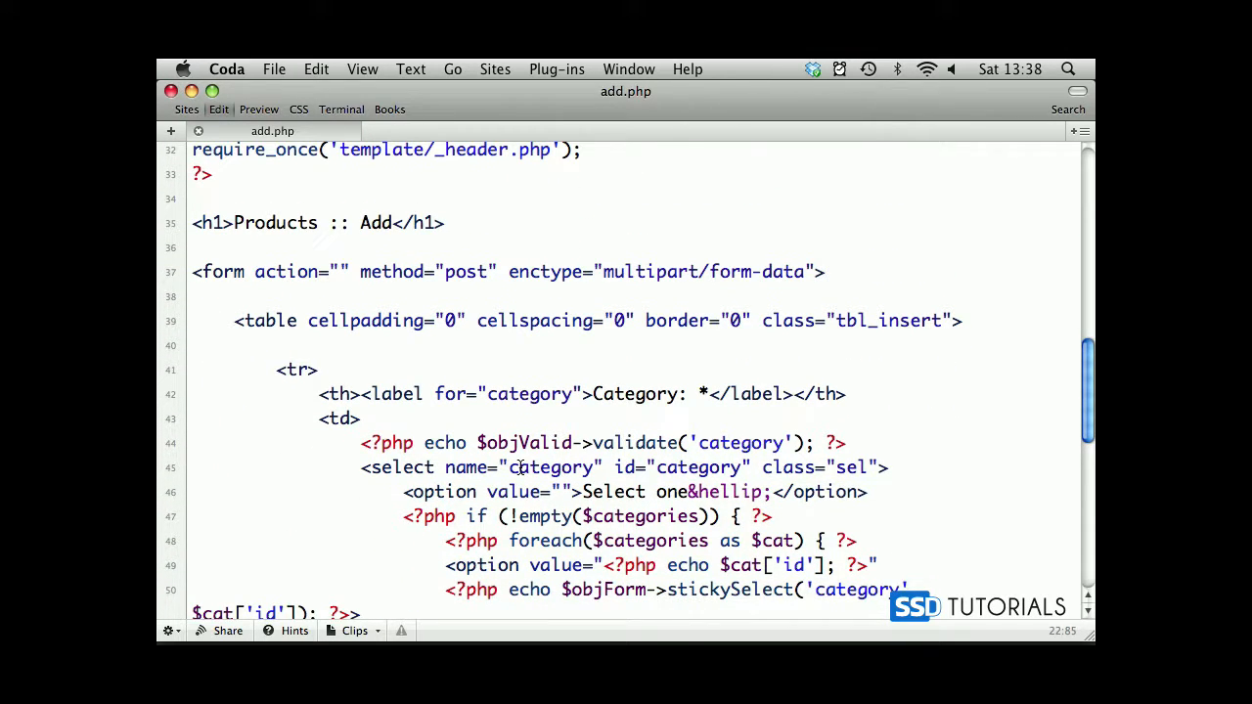